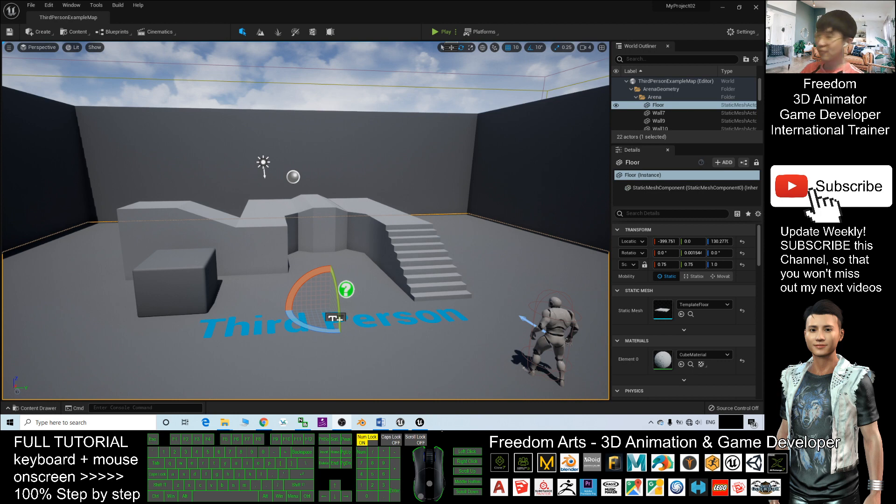
Open the Window menu to bring up the Place Actors panel, docked left of the viewport
left_click(71, 5)
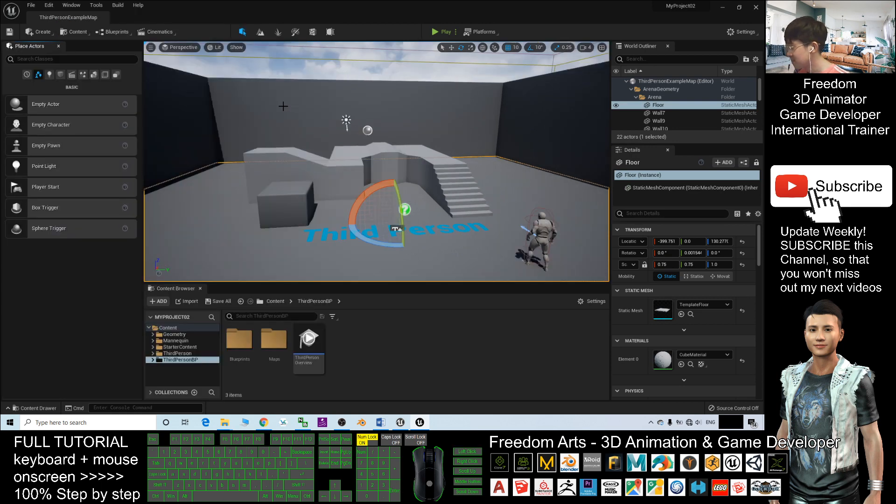
mouse_move(28, 46)
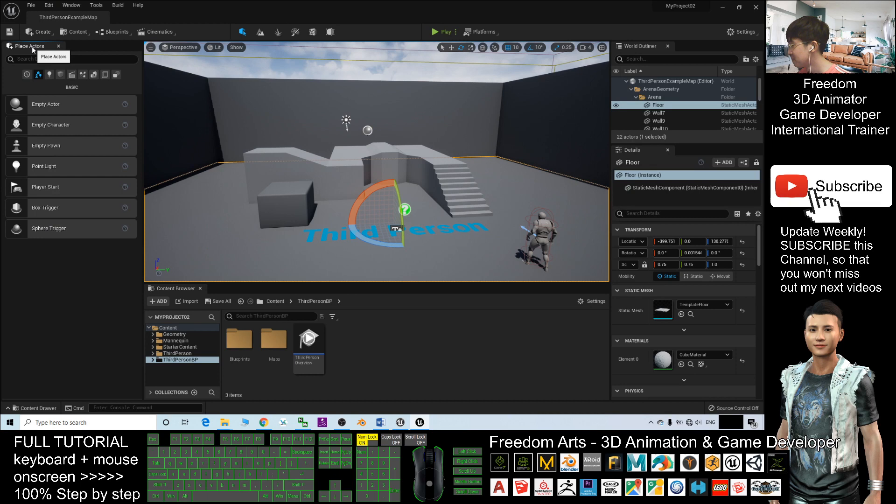